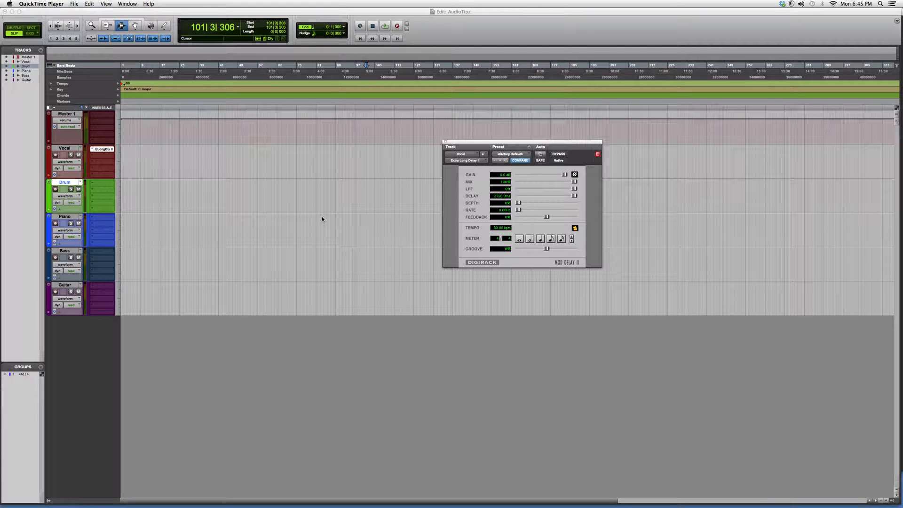
Step: Choose Extra Long Delay II (mono) from the Delay plug-ins on the Vocal track's insert slot
click(366, 195)
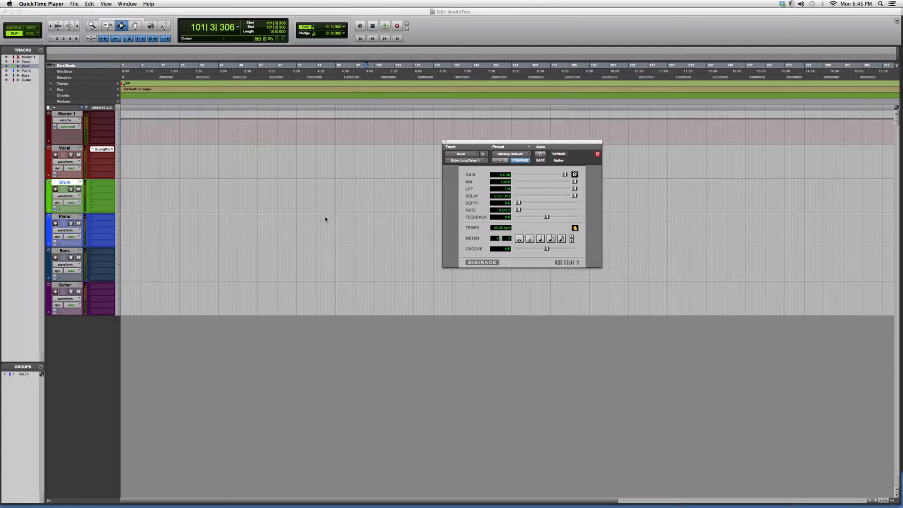
click(102, 148)
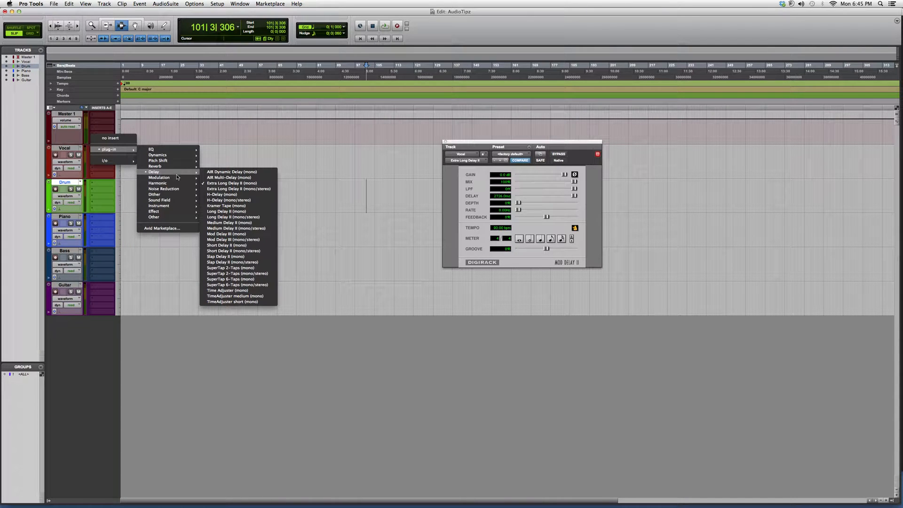
click(232, 183)
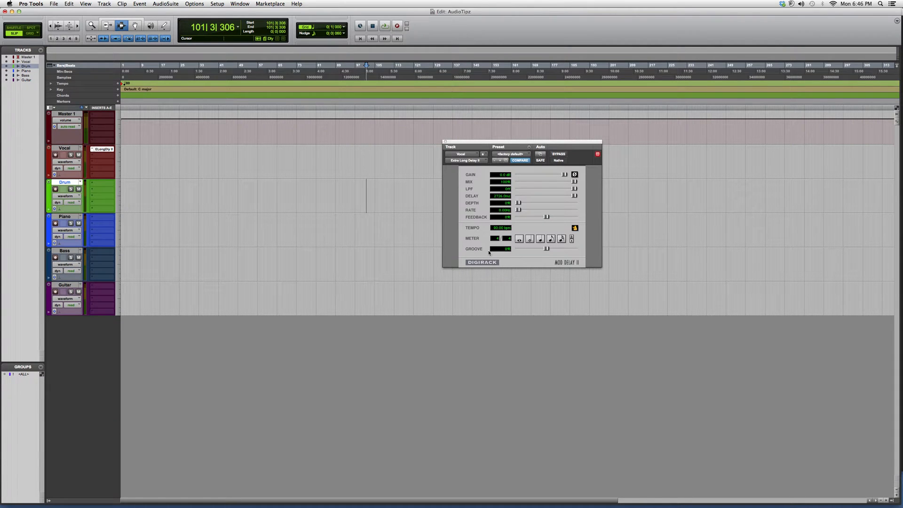
mouse_move(540, 194)
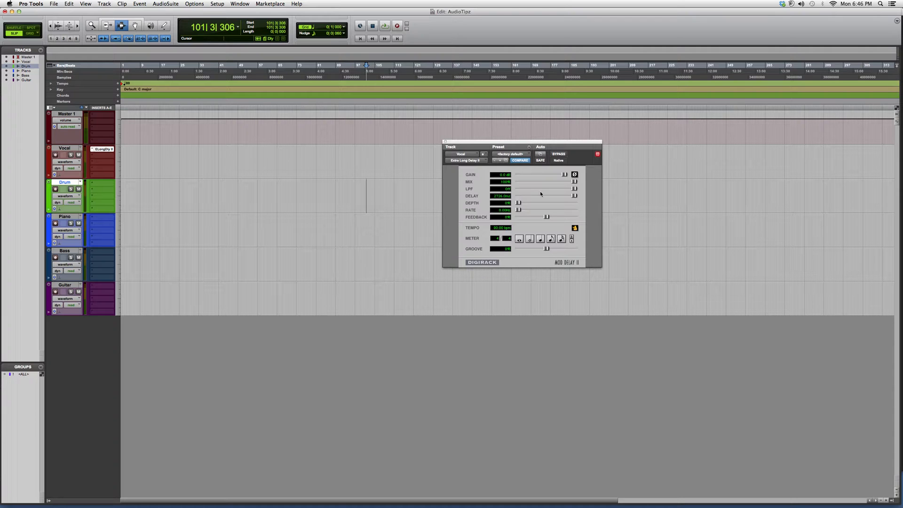
mouse_move(517, 200)
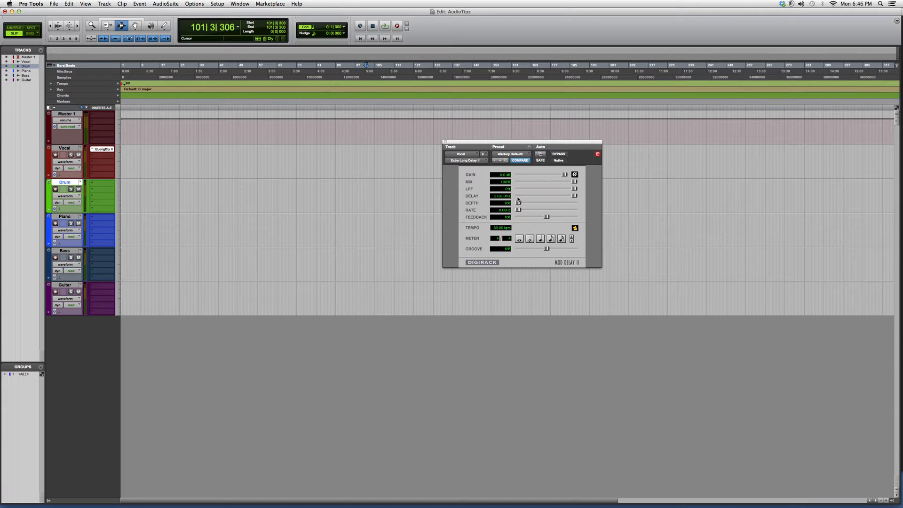
mouse_move(469, 358)
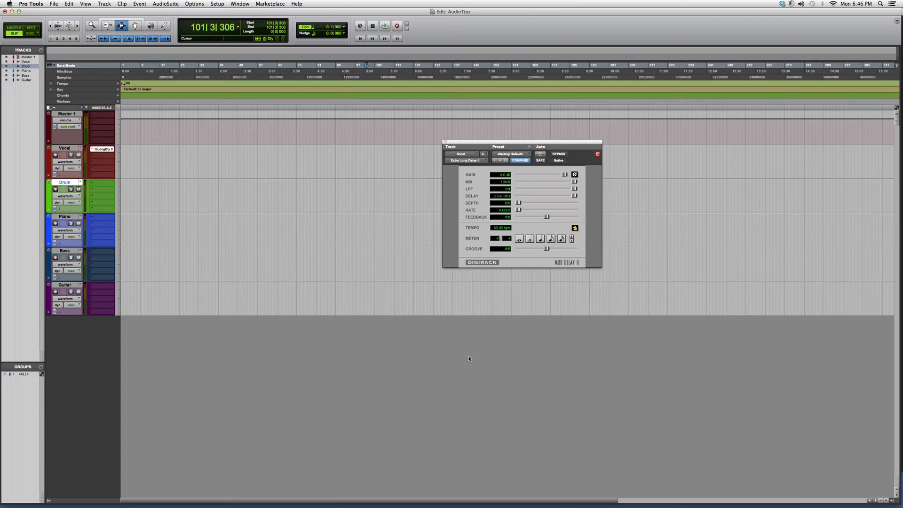